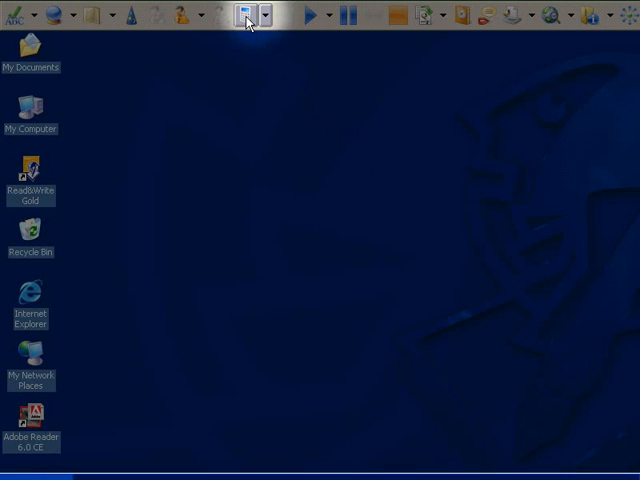
Open the Standard Calculator and move its window to the upper left.
click(240, 13)
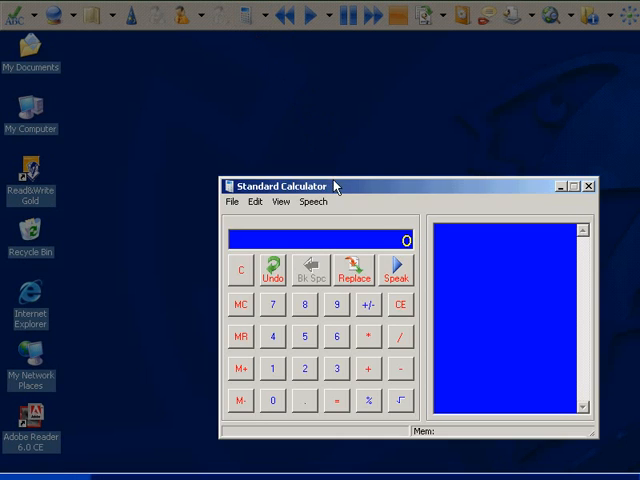
drag(280, 186, 222, 110)
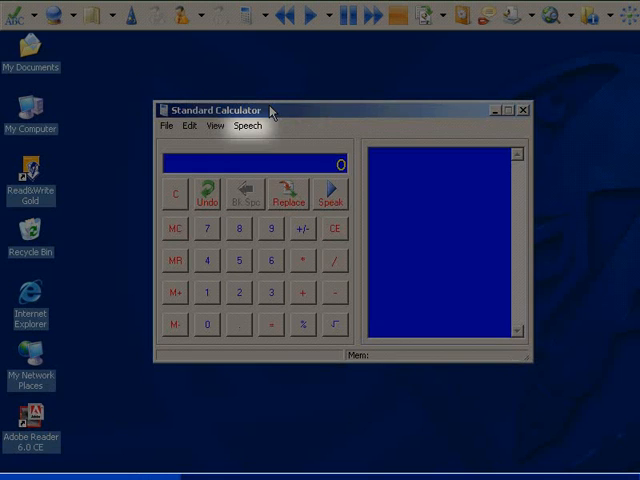
mouse_move(271, 124)
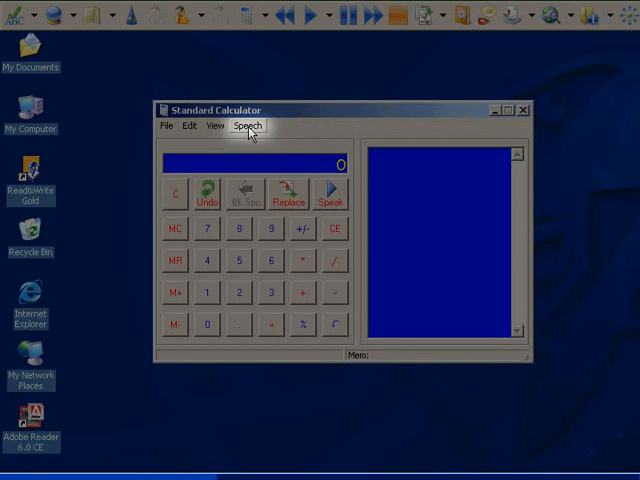
click(245, 126)
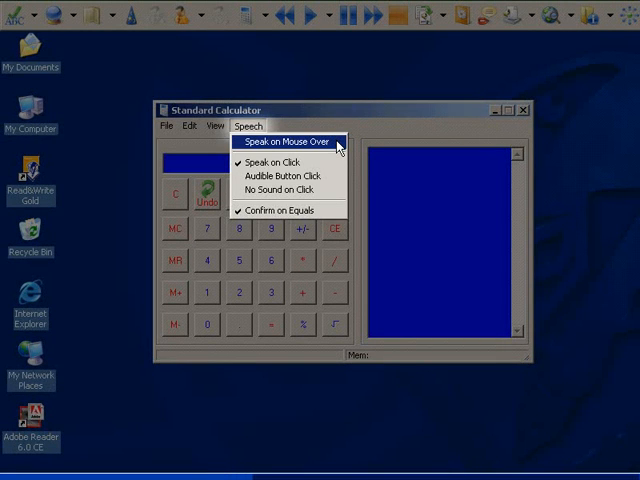
mouse_move(290, 162)
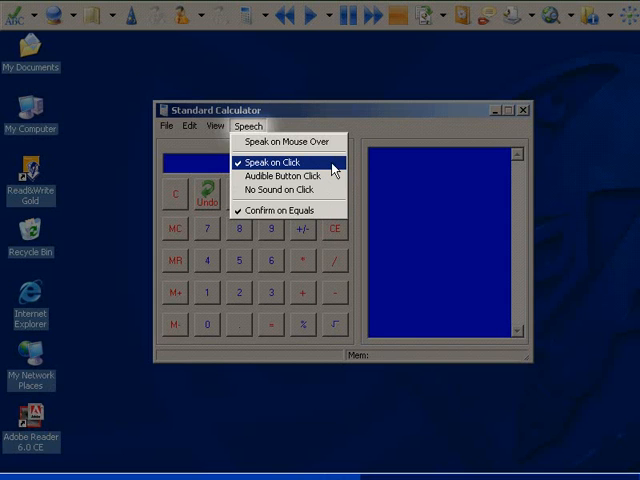
click(276, 162)
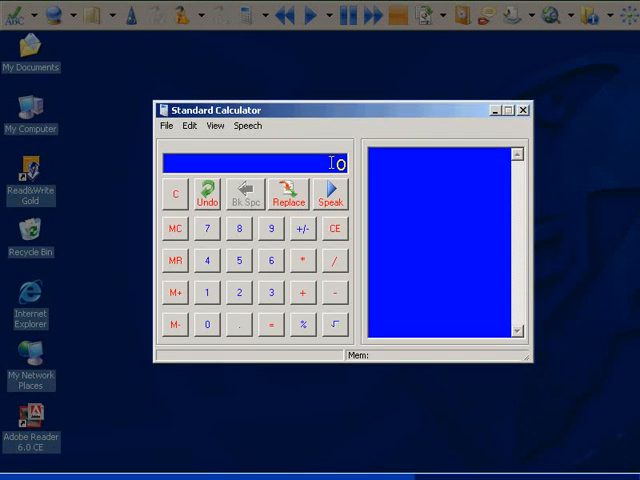
Enter 5 + 4 on the calculator, then undo the last entry to show 4.
click(271, 229)
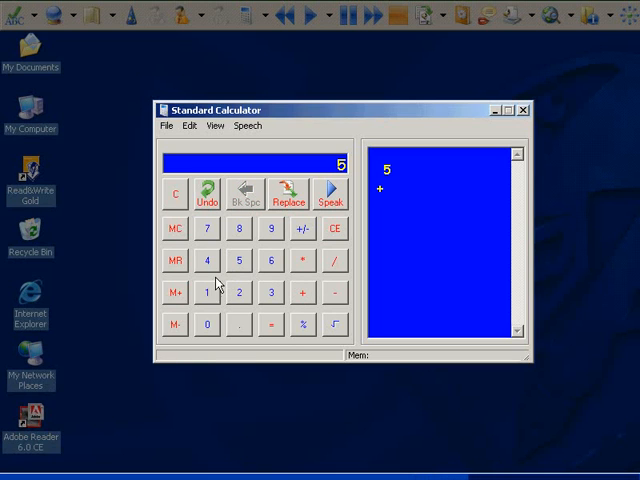
click(300, 293)
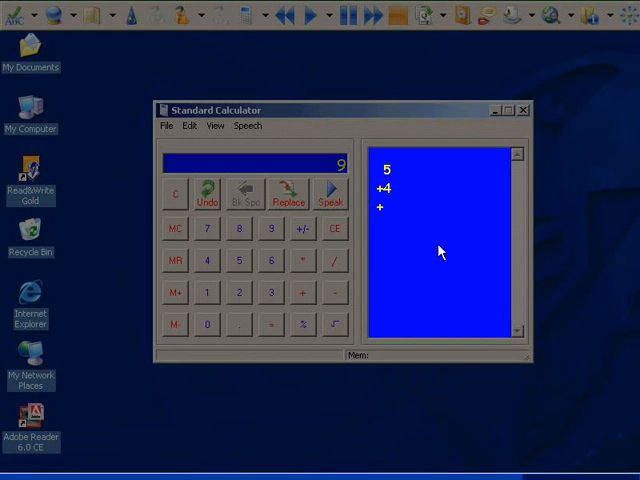
mouse_move(438, 250)
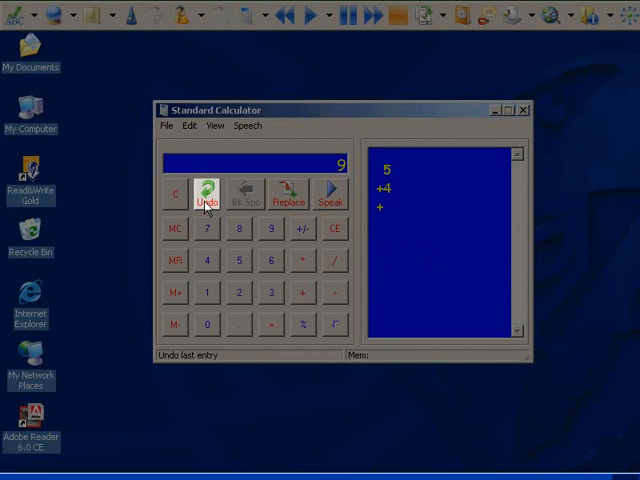
click(206, 195)
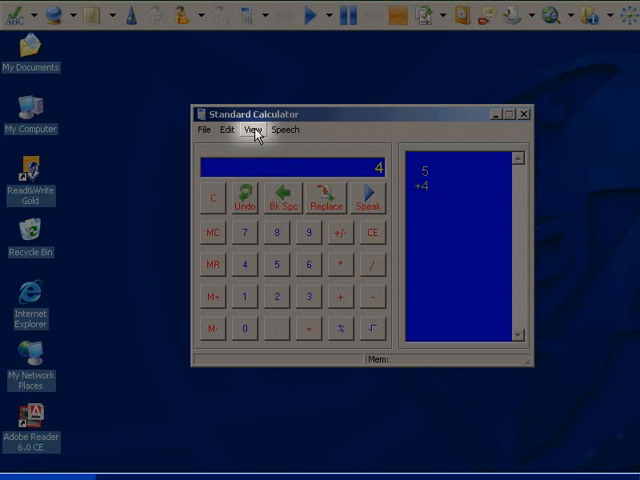
Switch the calculator to Large and give its displays a dark purple background.
click(254, 129)
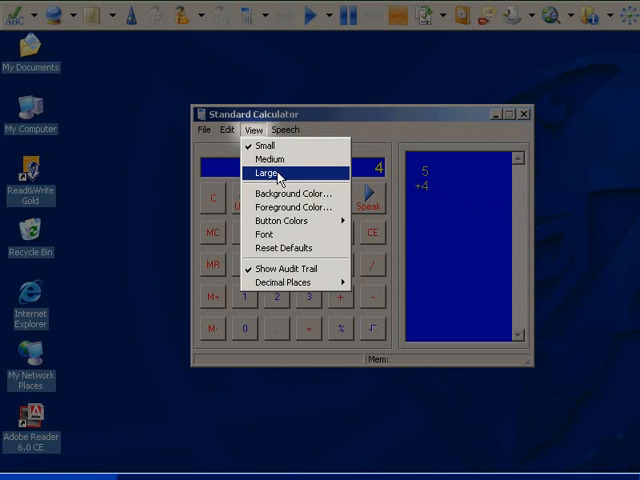
click(268, 173)
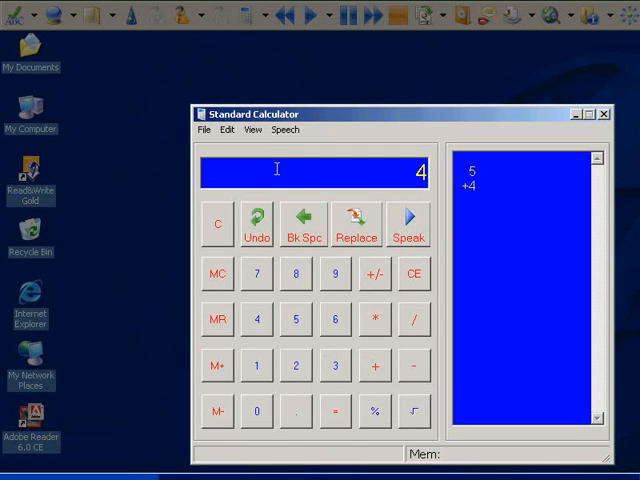
click(253, 129)
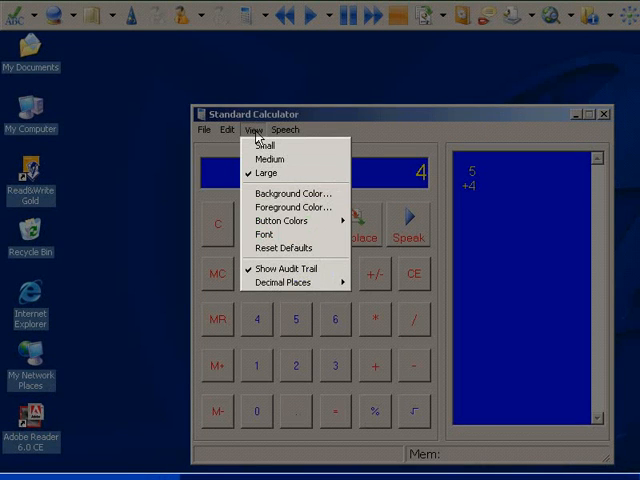
click(291, 193)
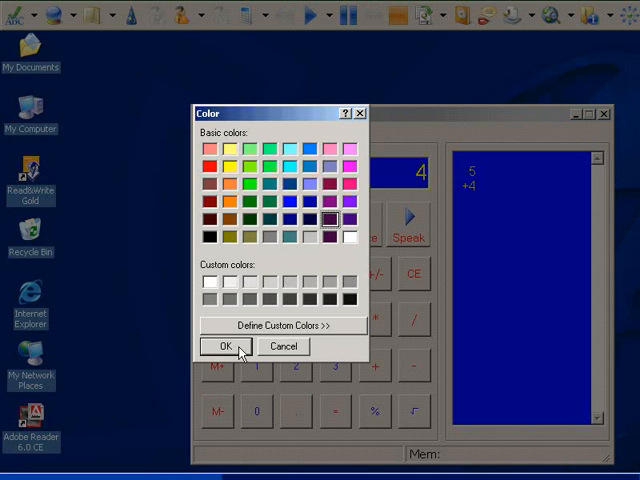
click(223, 346)
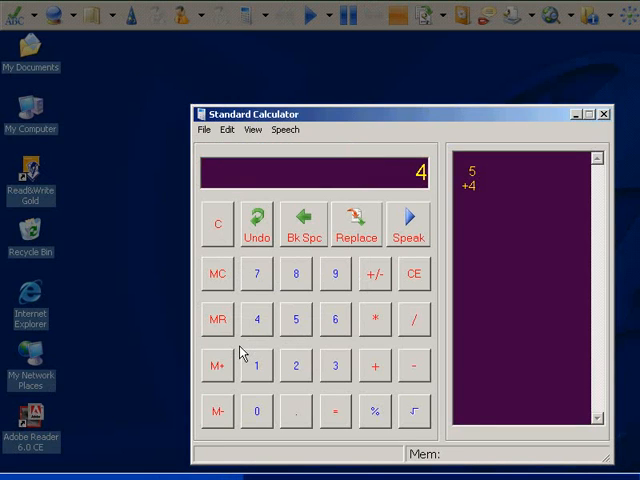
Make the calculator digits light blue, then close the calculator.
click(250, 130)
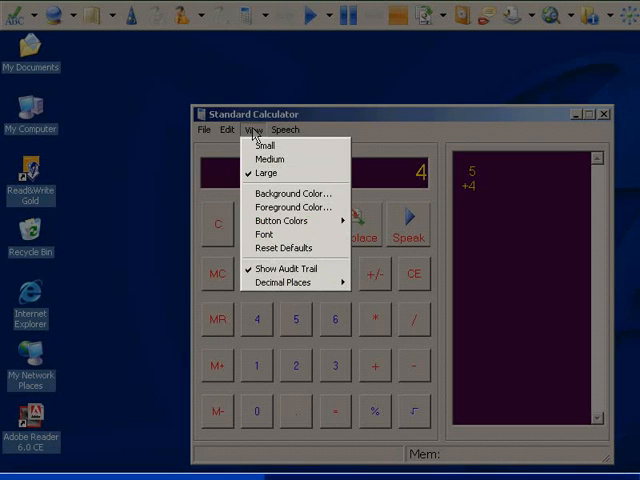
click(291, 192)
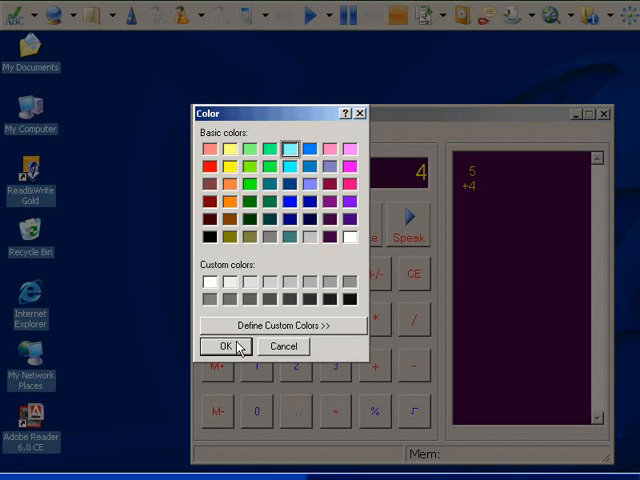
click(222, 346)
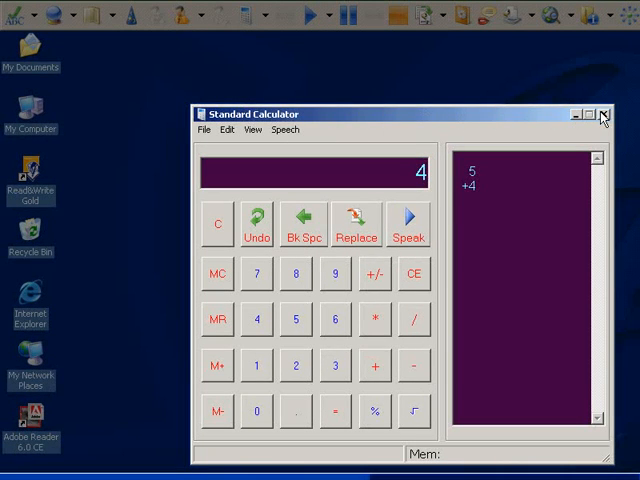
click(603, 114)
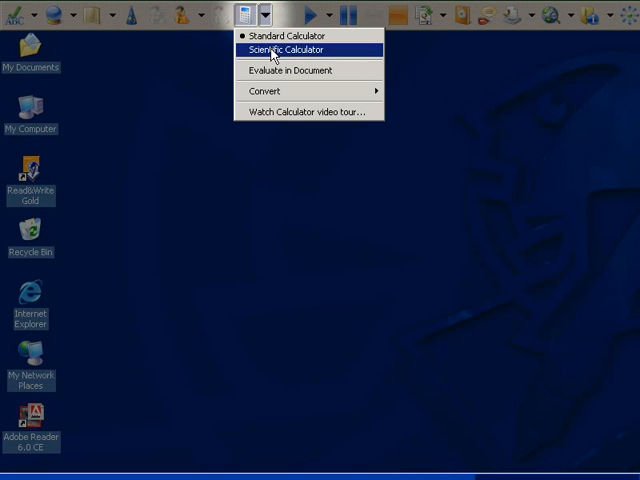
Choose Scientific Calculator from the Read&Write Gold Calculator dropdown.
click(287, 50)
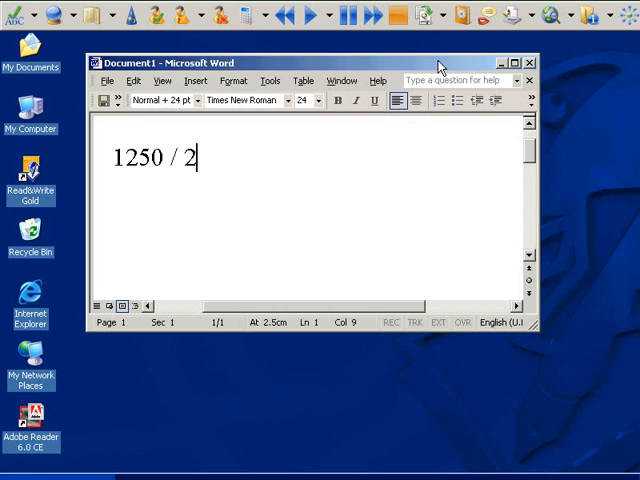
mouse_move(318, 92)
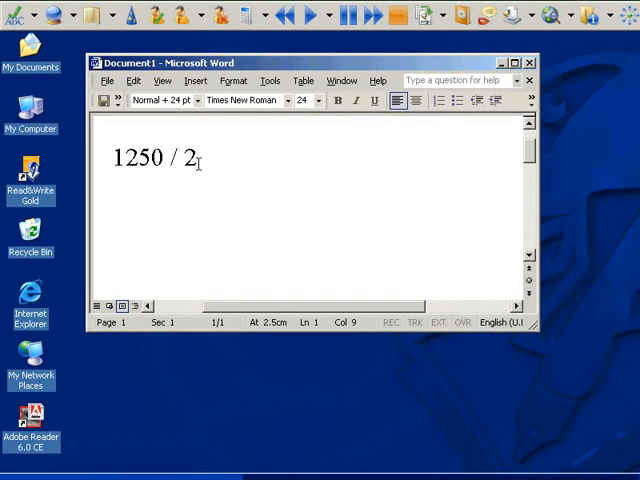
Select '1250 / 2' in Word and evaluate it in the document.
drag(113, 159, 208, 159)
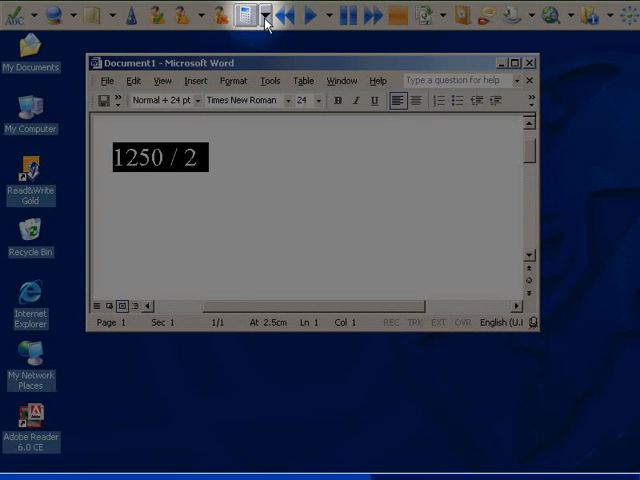
click(263, 14)
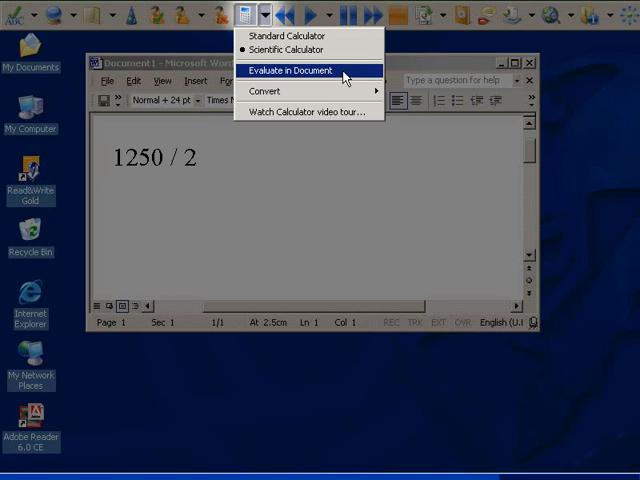
click(301, 71)
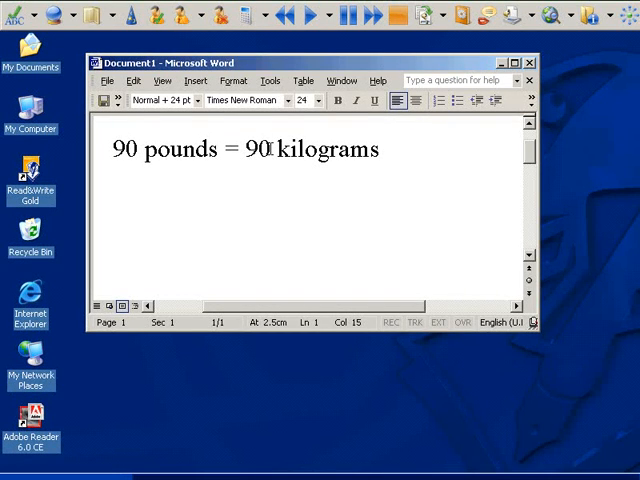
Convert the second 90 from pounds to kilograms, giving 40.824.
double_click(258, 149)
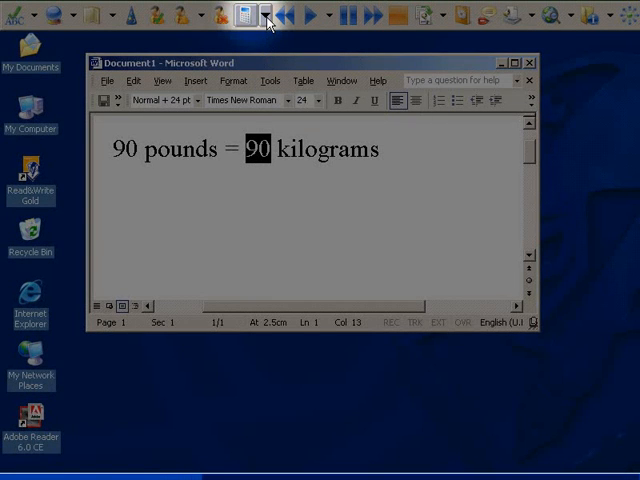
click(265, 14)
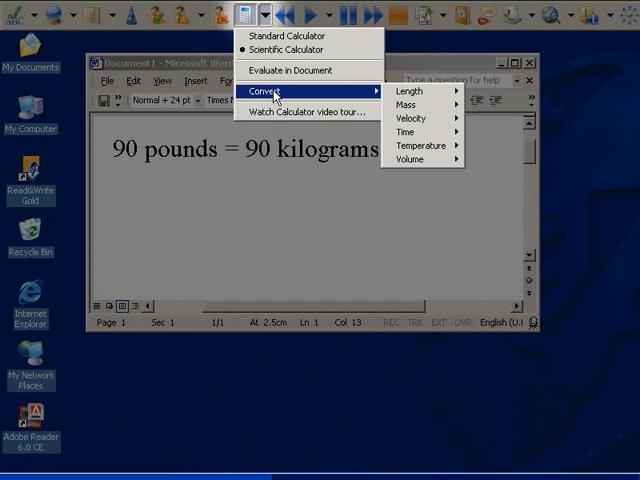
mouse_move(378, 95)
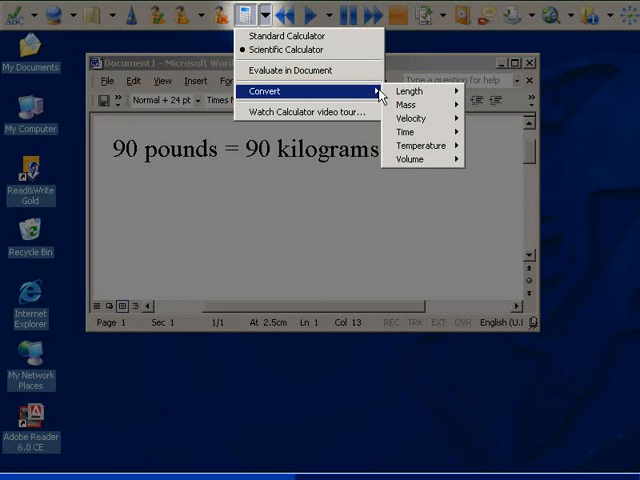
mouse_move(410, 104)
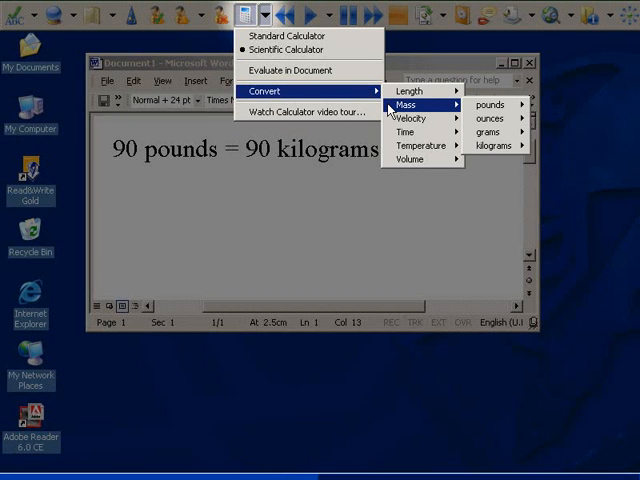
mouse_move(445, 105)
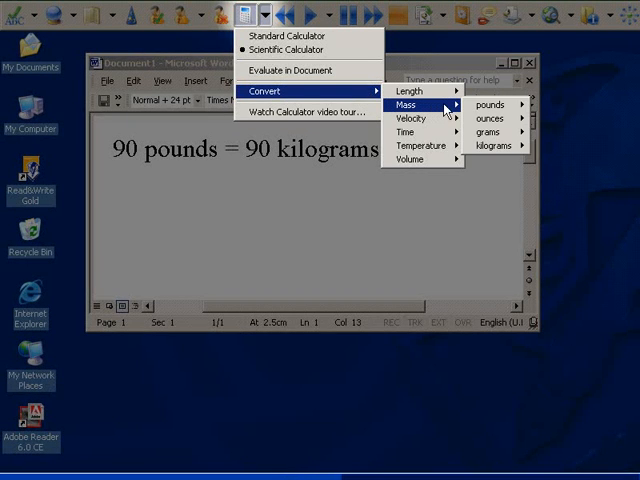
mouse_move(489, 104)
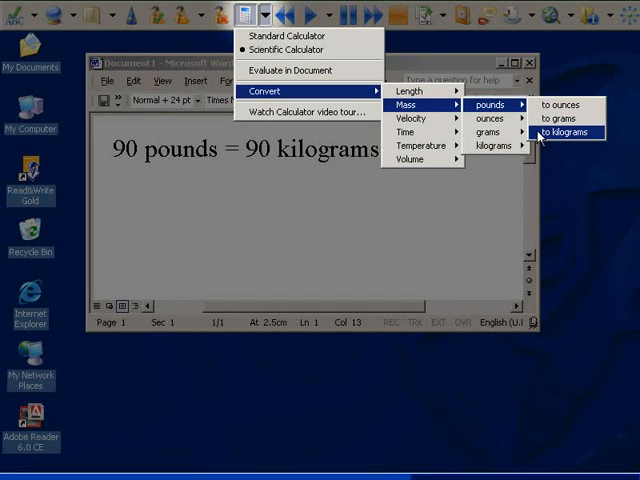
click(572, 131)
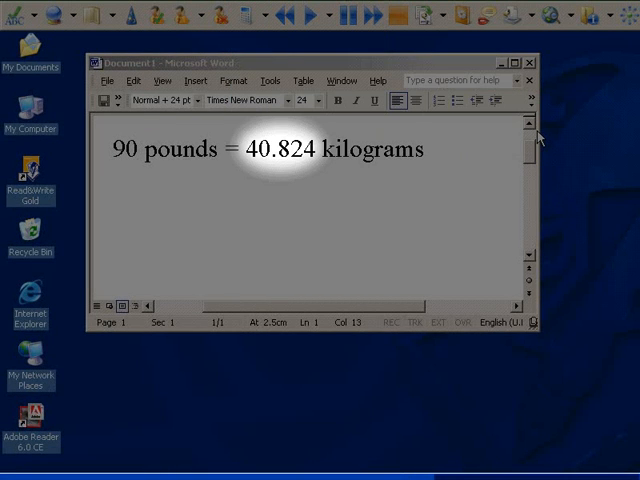